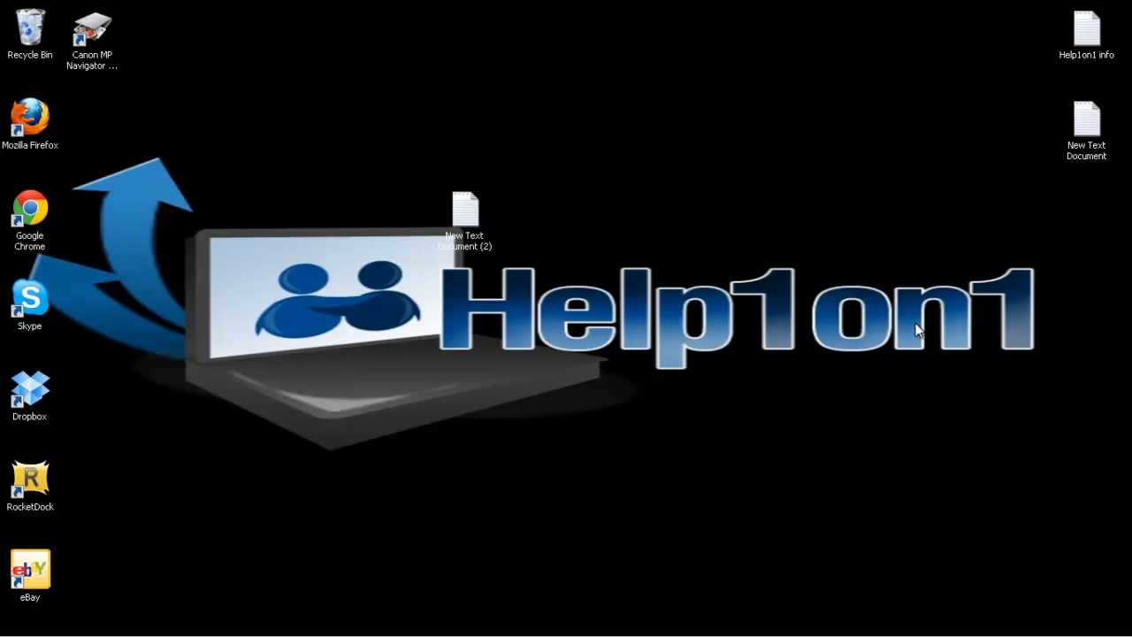
pyautogui.moveTo(864, 331)
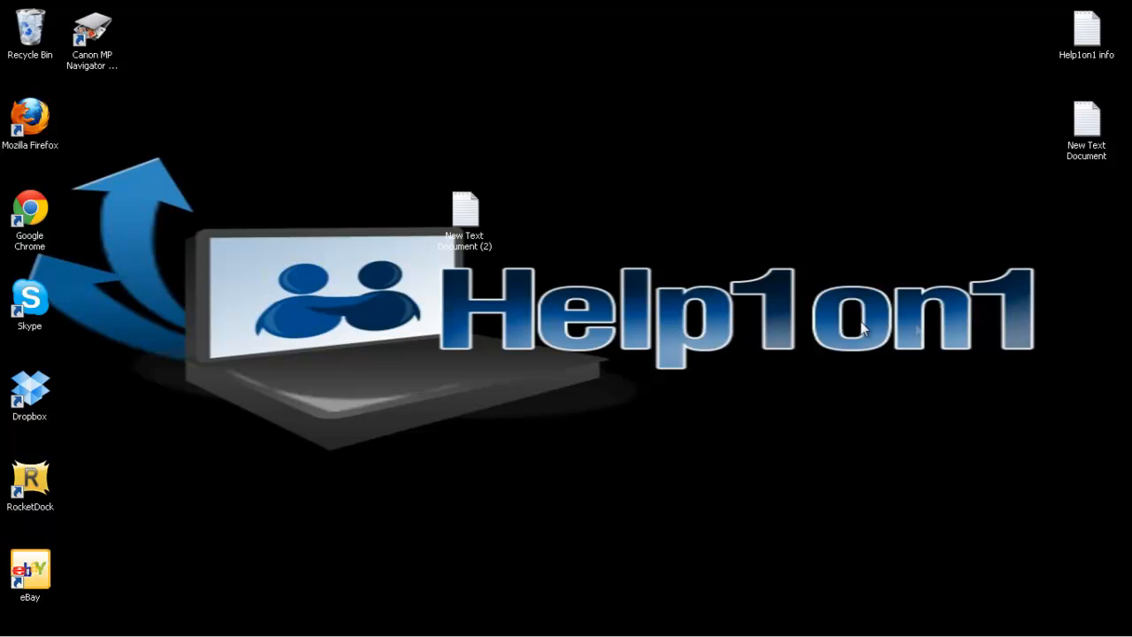
pyautogui.moveTo(35, 132)
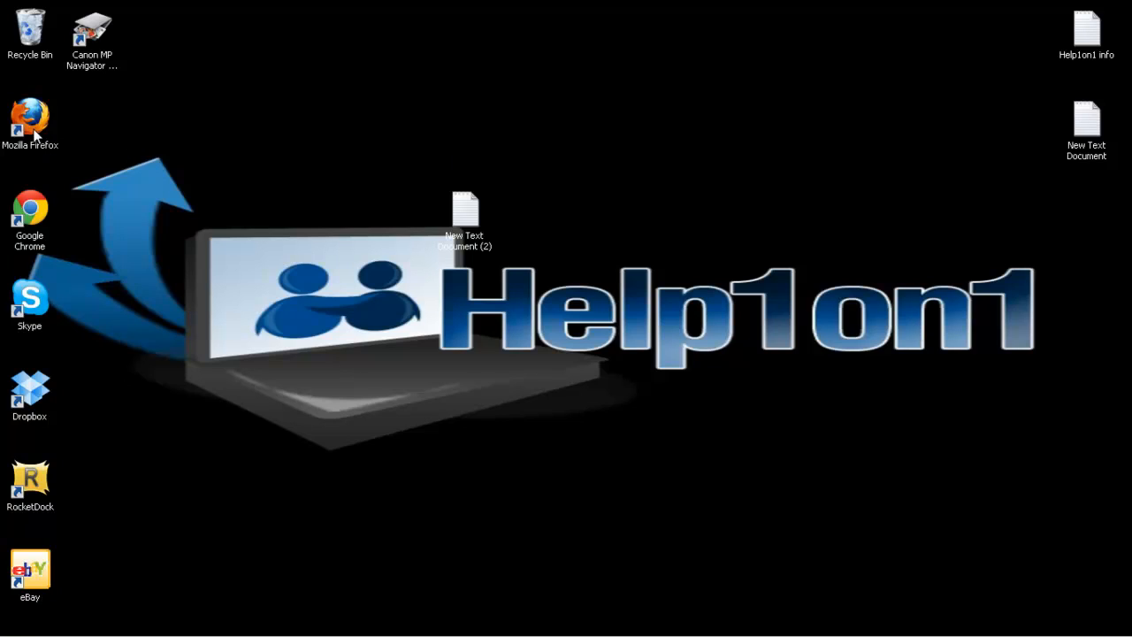
# Launch Mozilla Firefox from its desktop shortcut.
pyautogui.doubleClick(30, 115)
pyautogui.write('about:config')
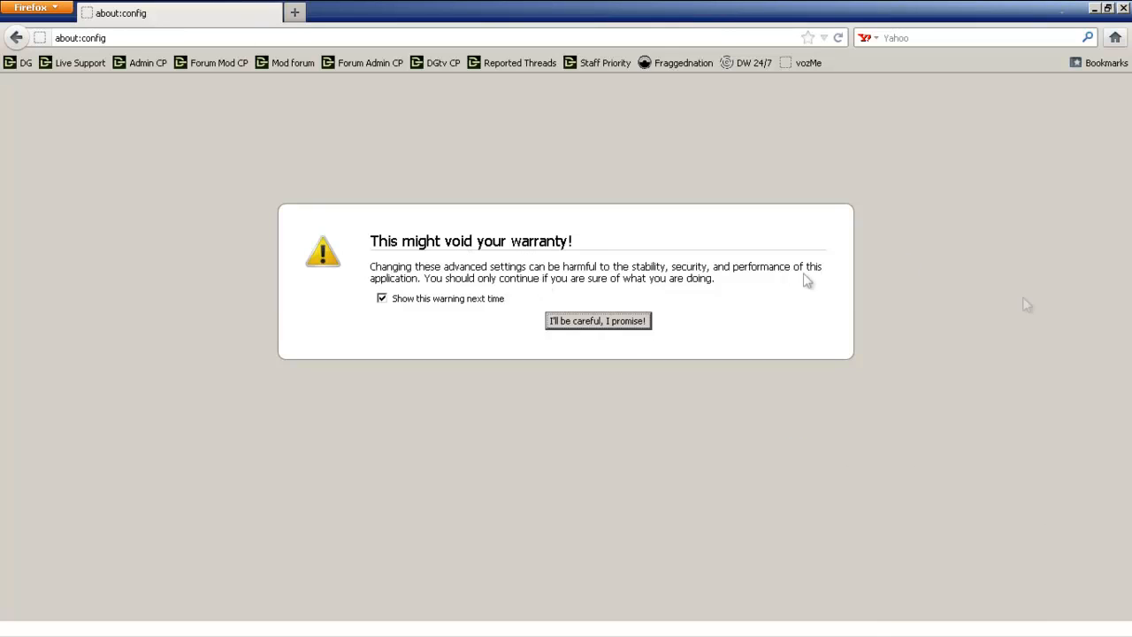
pyautogui.moveTo(527, 251)
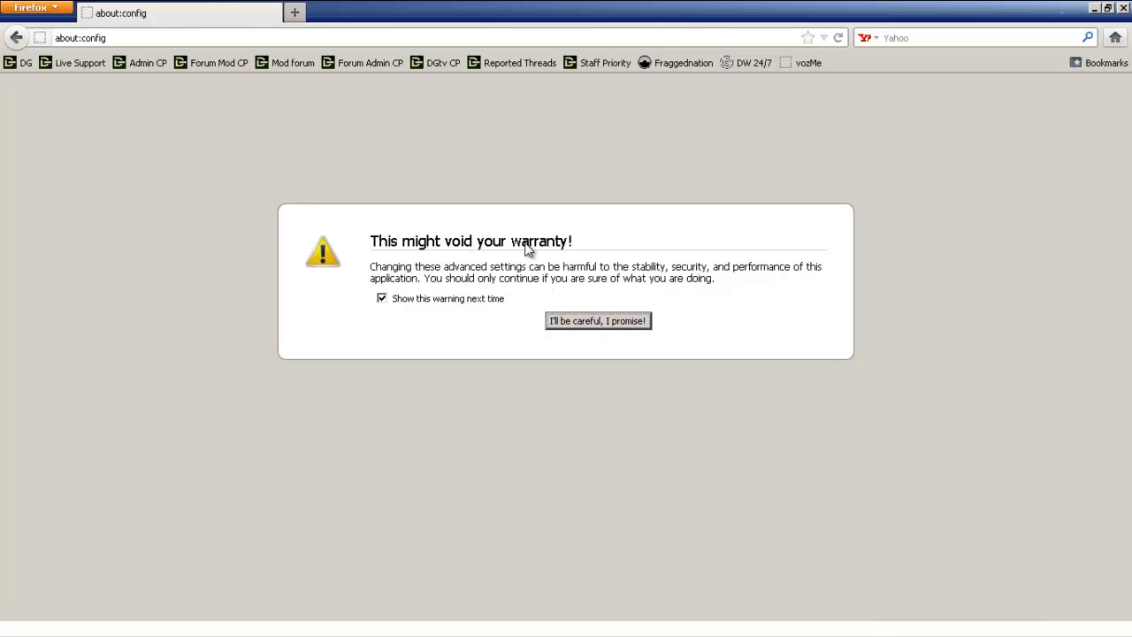
pyautogui.moveTo(780, 254)
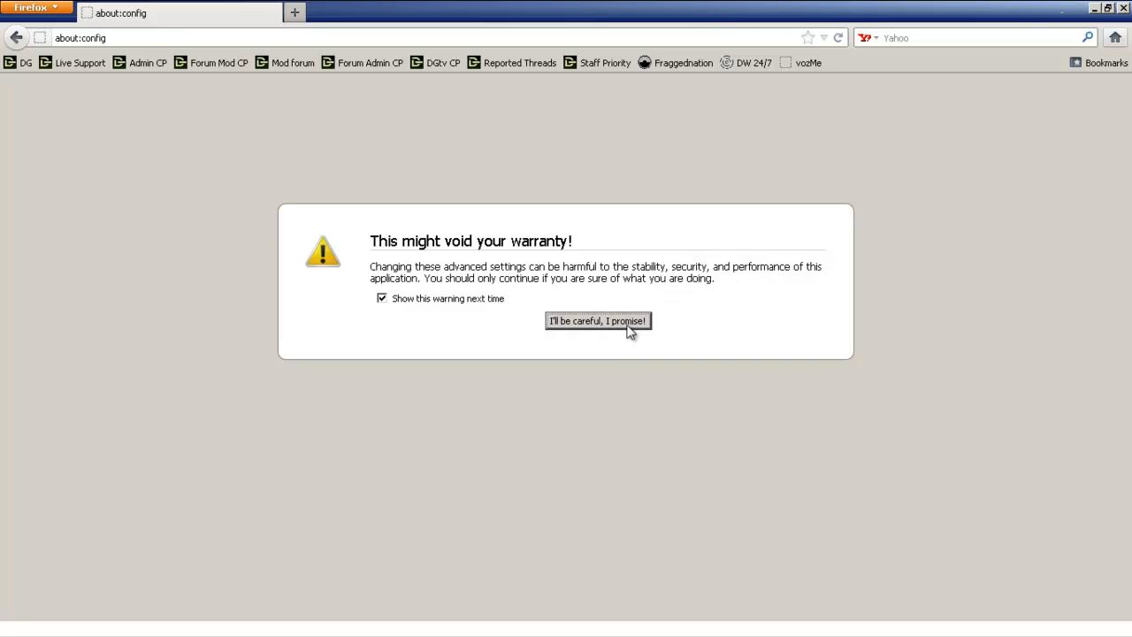
# Accept the 'I'll be careful, I promise!' warning to show the preferences list.
pyautogui.click(598, 322)
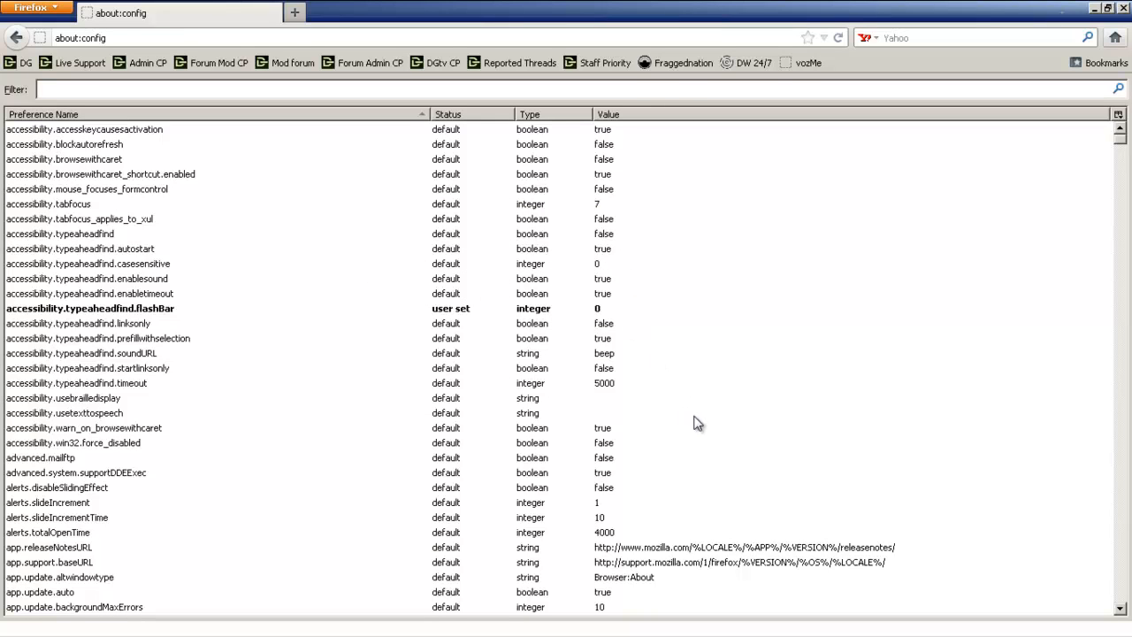
# Filter preferences by 'pi' and switch network.http.pipelining to true.
pyautogui.click(80, 88)
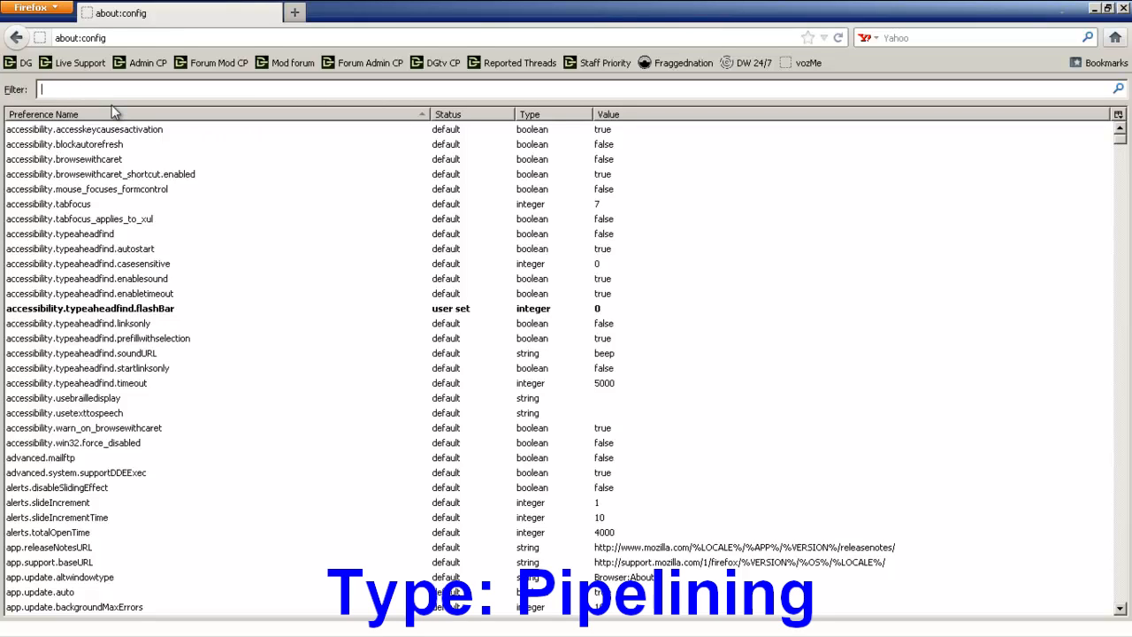
pyautogui.write('pip')
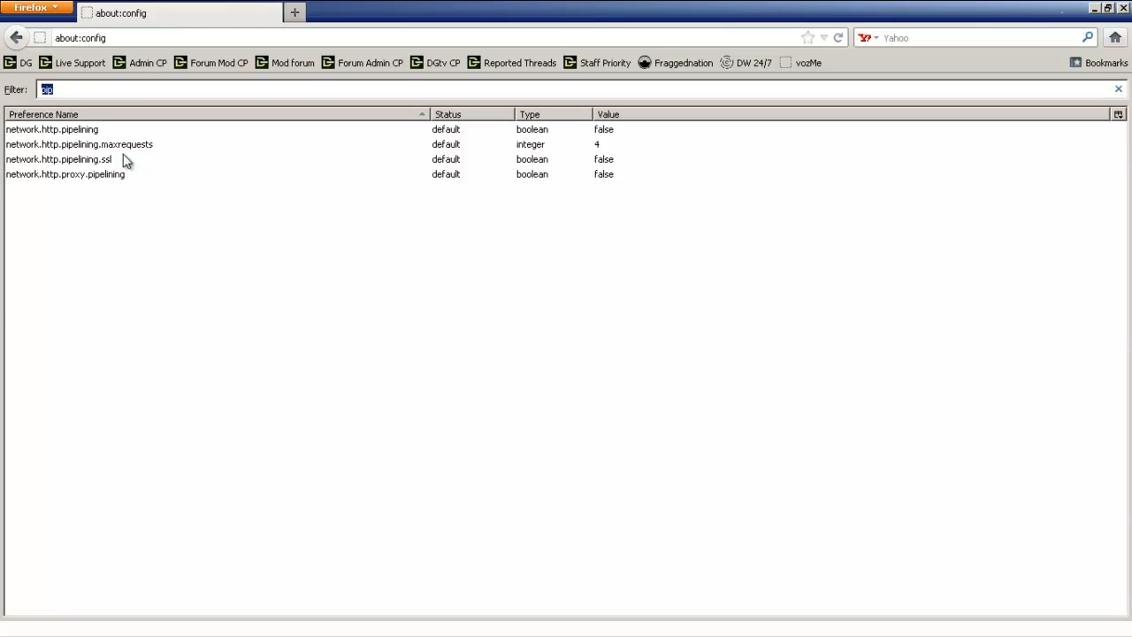
pyautogui.moveTo(336, 133)
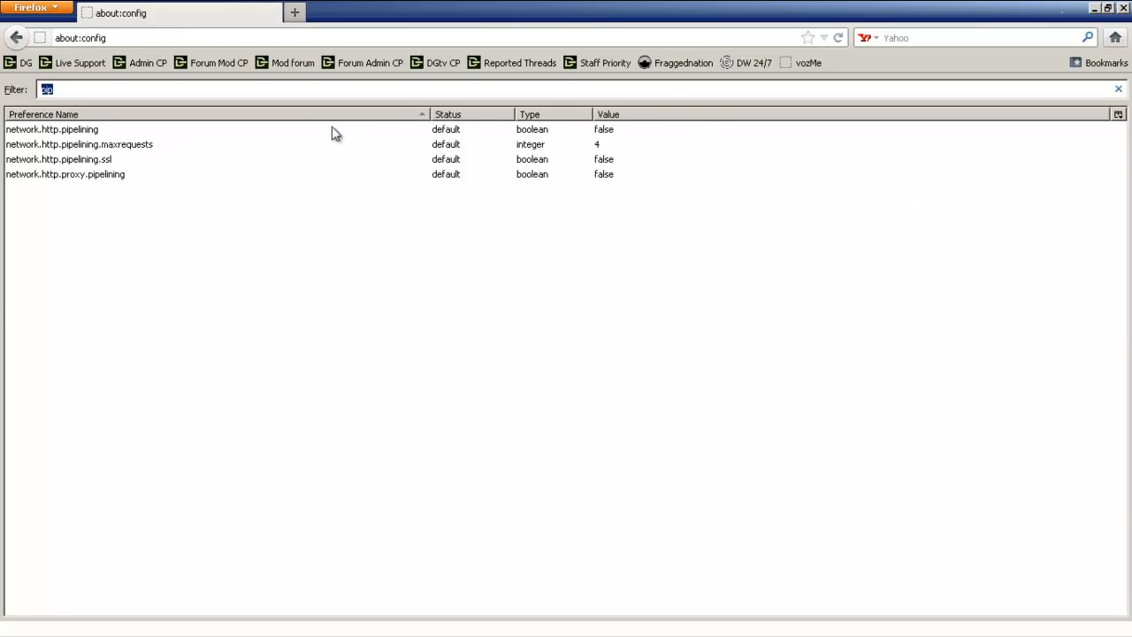
pyautogui.click(62, 129)
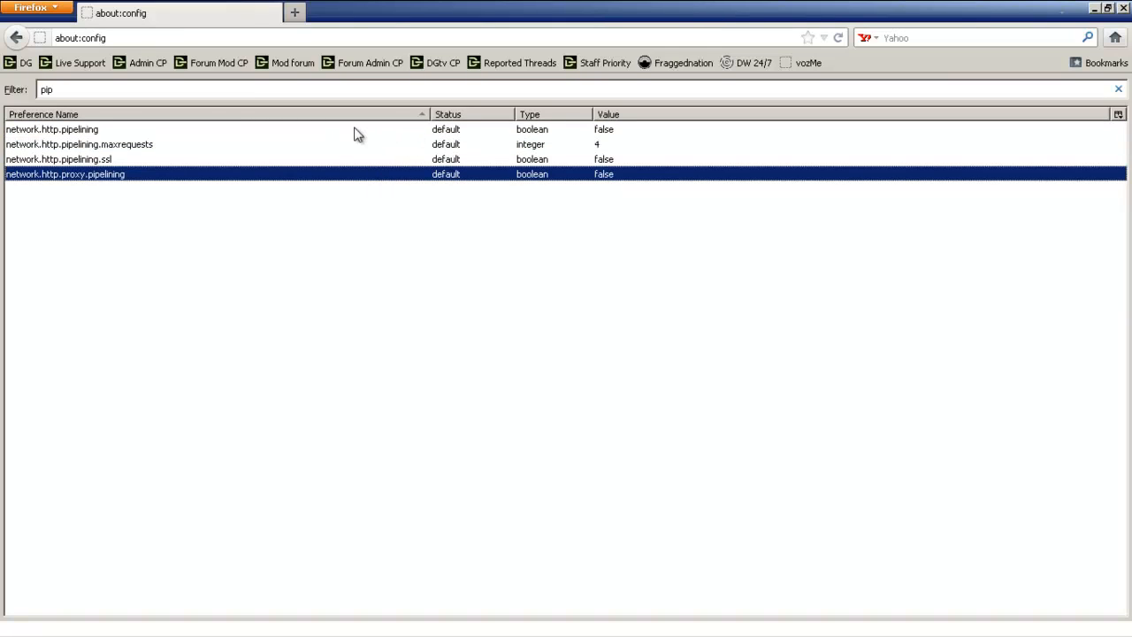
pyautogui.doubleClick(58, 127)
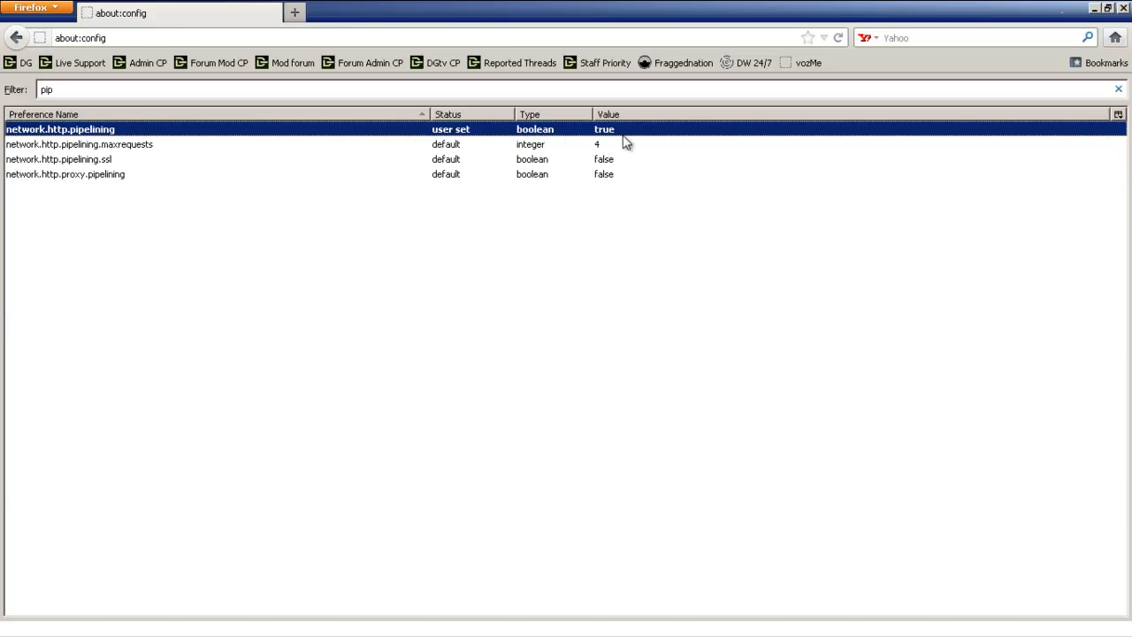
pyautogui.click(98, 145)
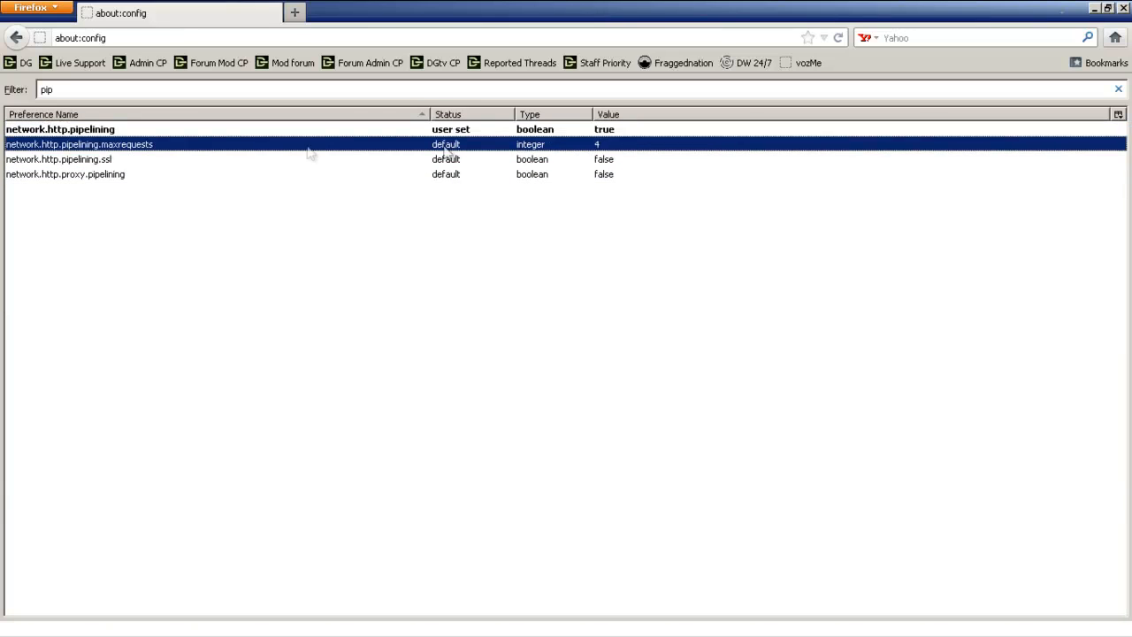
pyautogui.moveTo(156, 158)
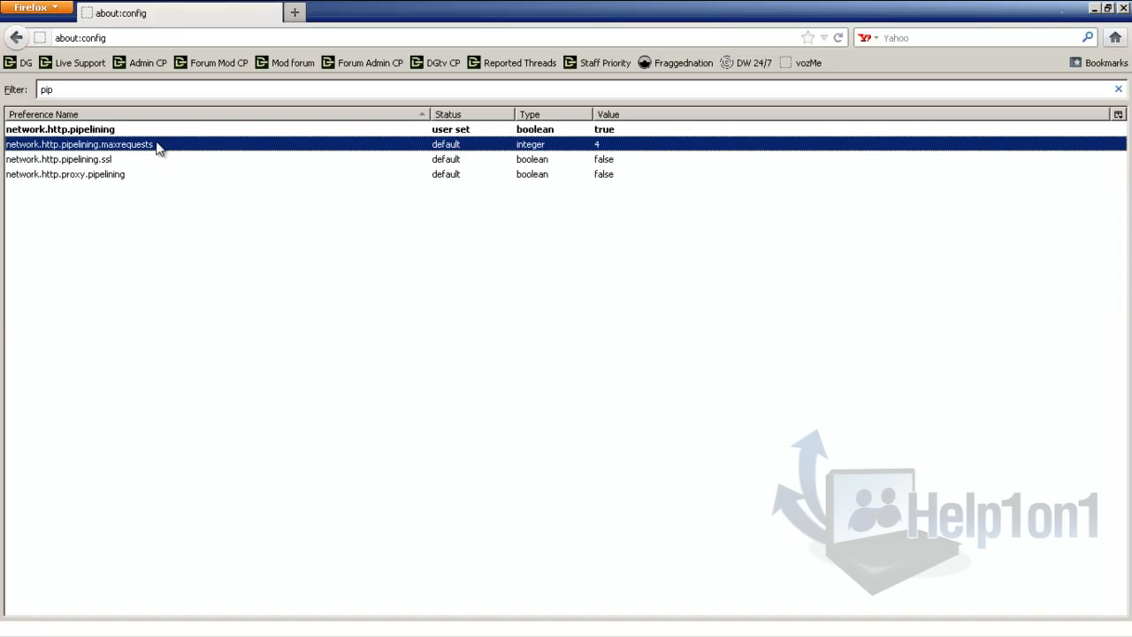
pyautogui.moveTo(193, 145)
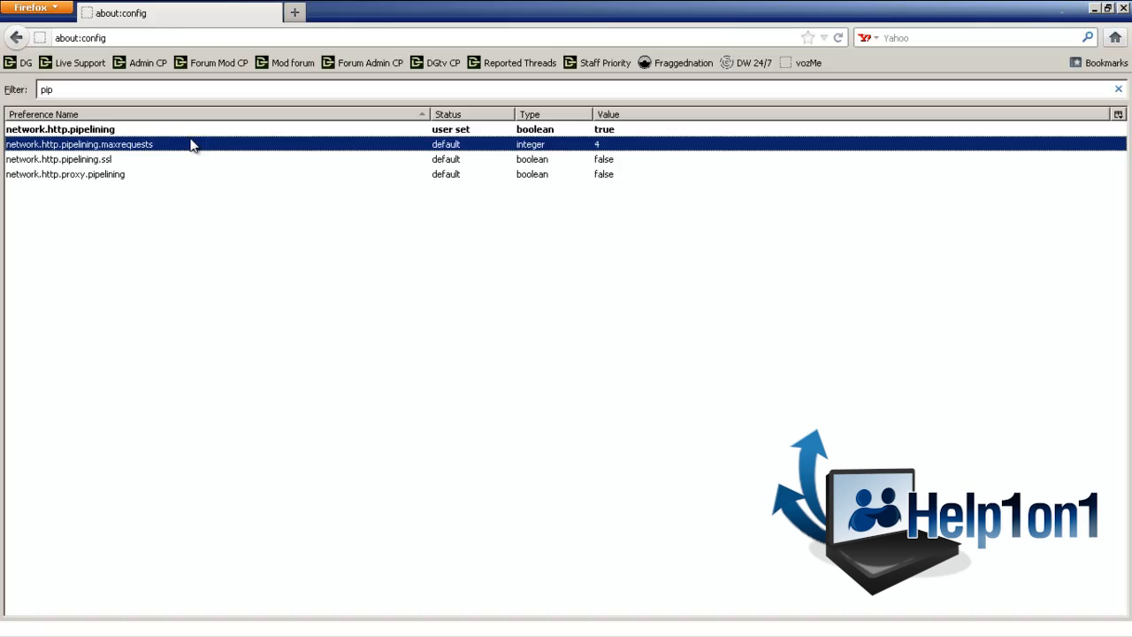
# Set network.http.pipelining.maxrequests to 30 and confirm the new value.
pyautogui.doubleClick(80, 145)
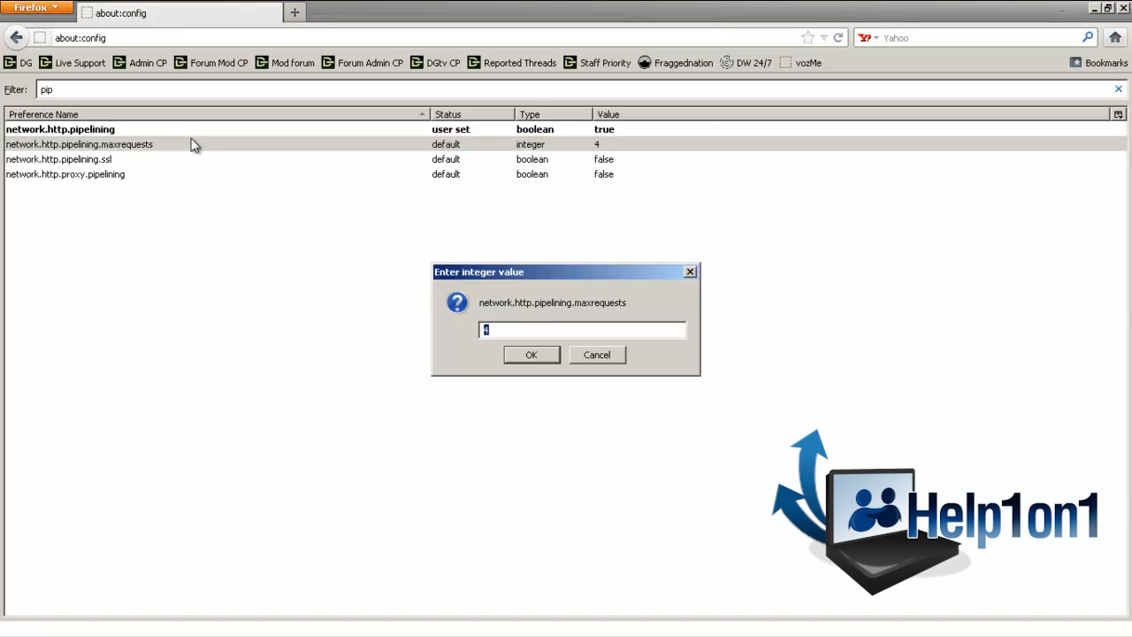
pyautogui.moveTo(209, 141)
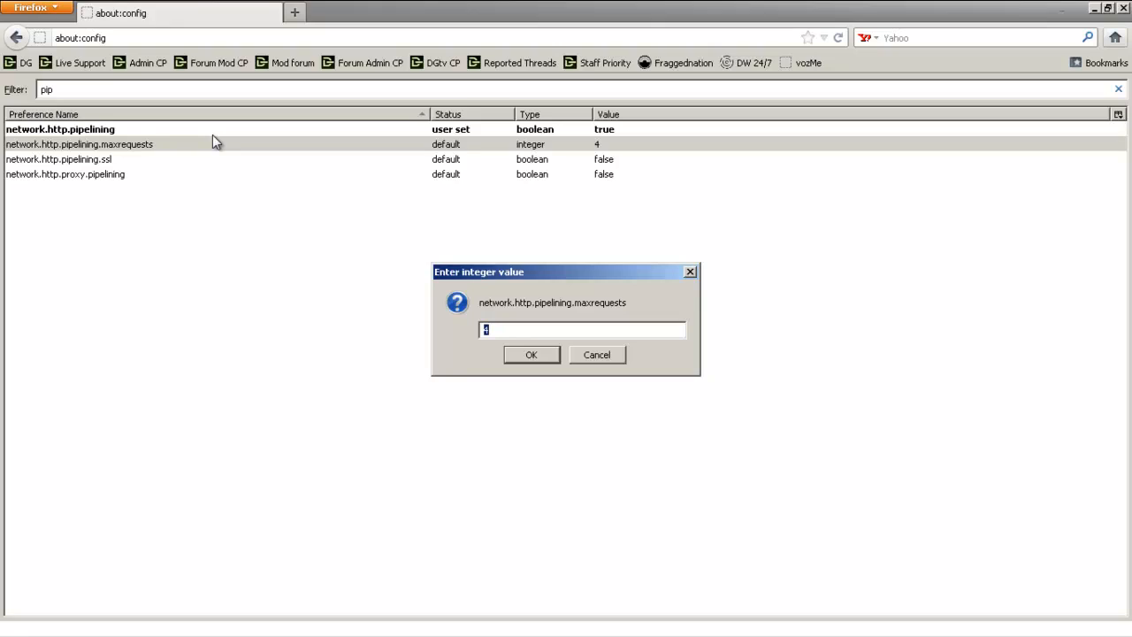
pyautogui.write('309')
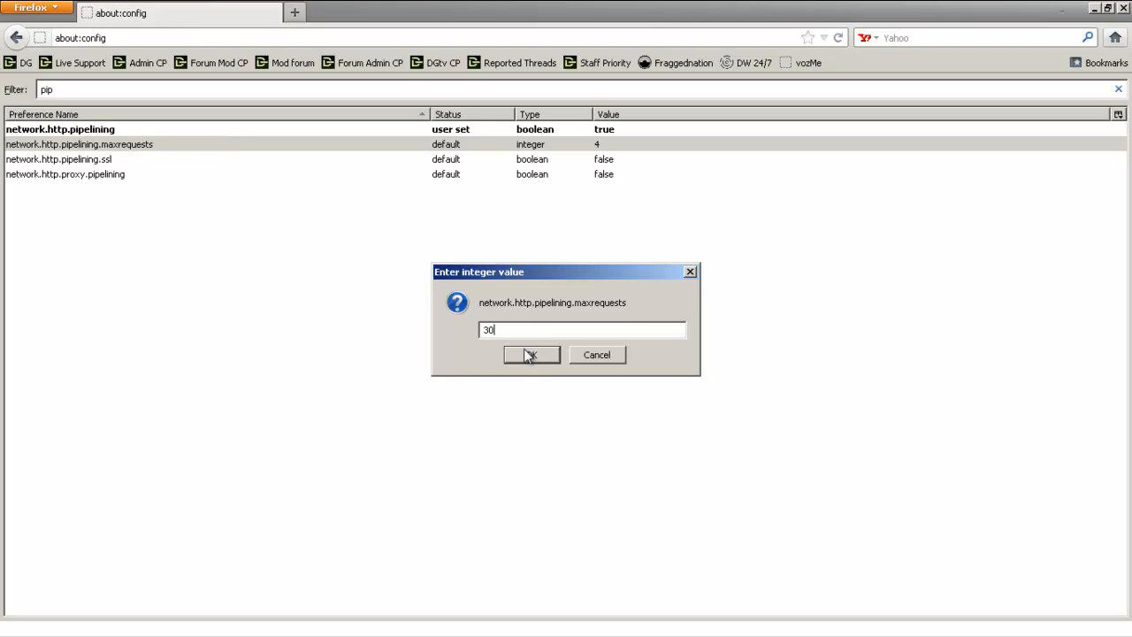
pyautogui.click(530, 354)
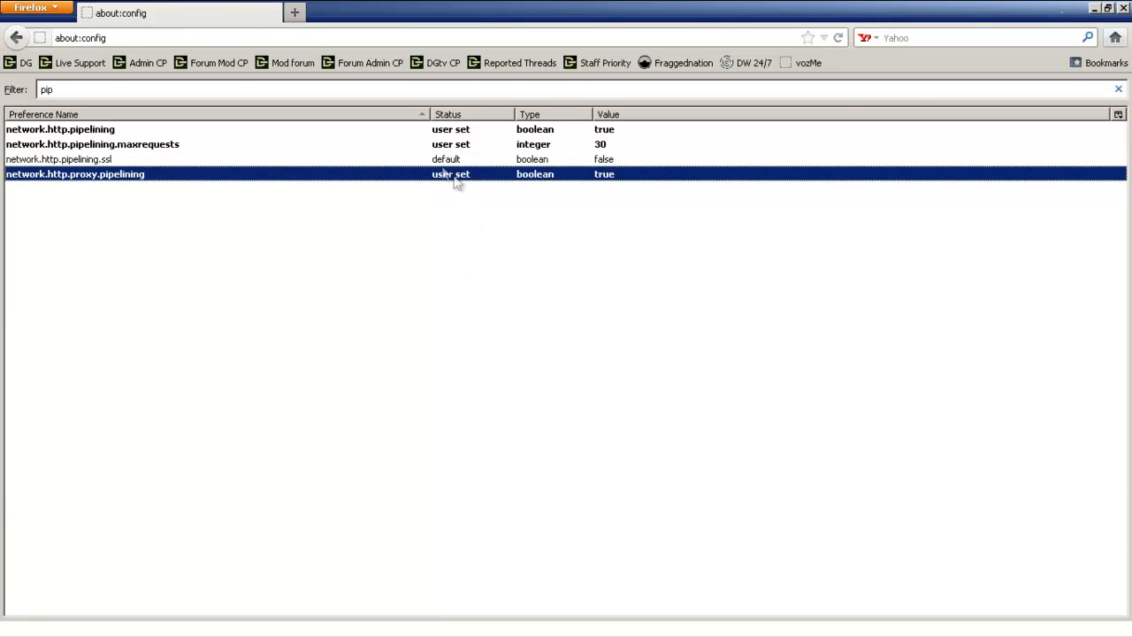
pyautogui.click(60, 127)
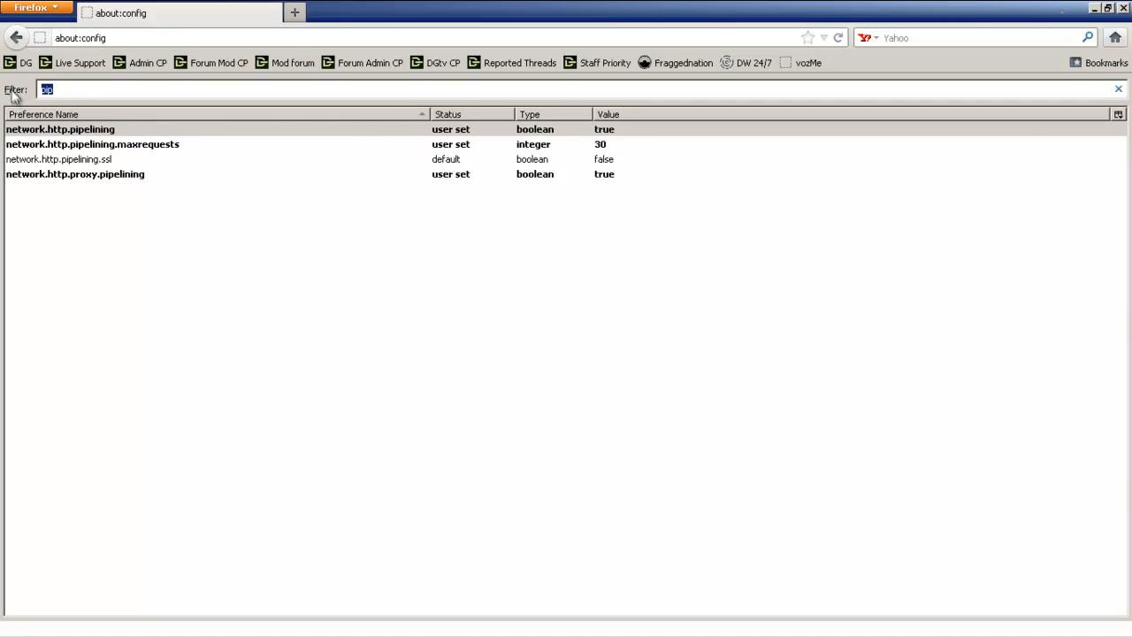
# Filter for 'max' and set network.http.max-persistent-connections-per-server to 50.
pyautogui.write('m')
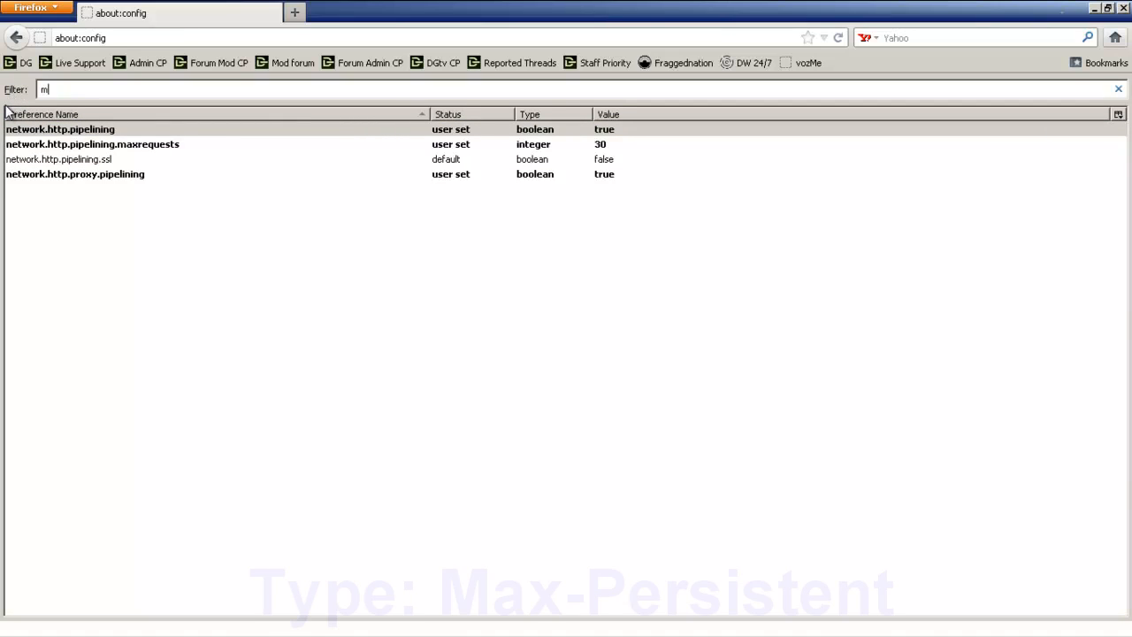
pyautogui.write('ax-persis')
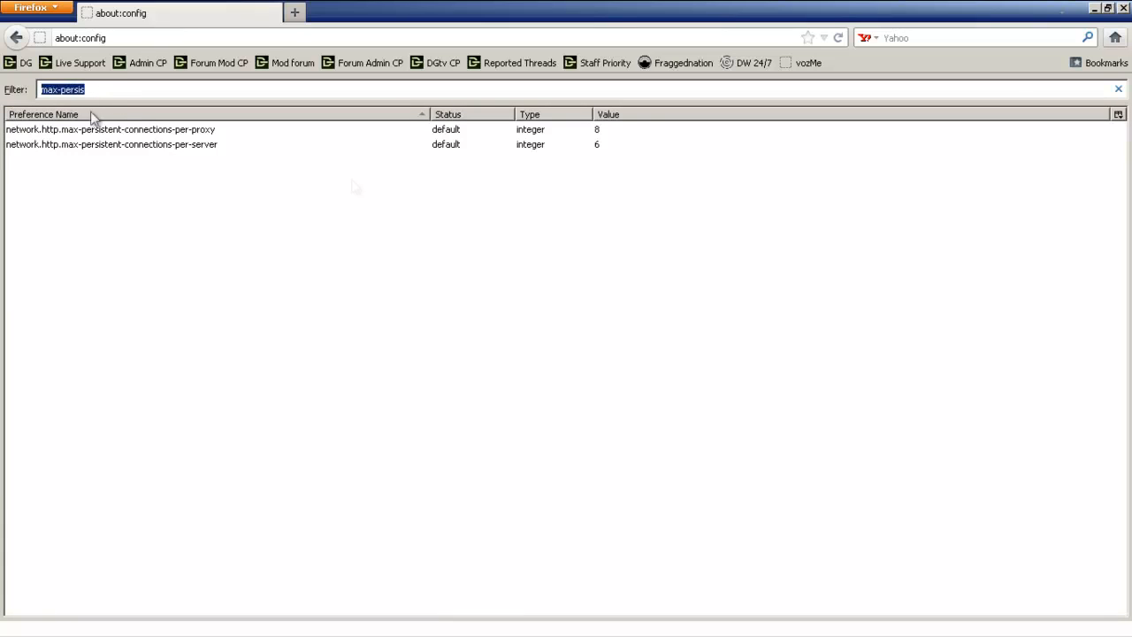
pyautogui.moveTo(575, 154)
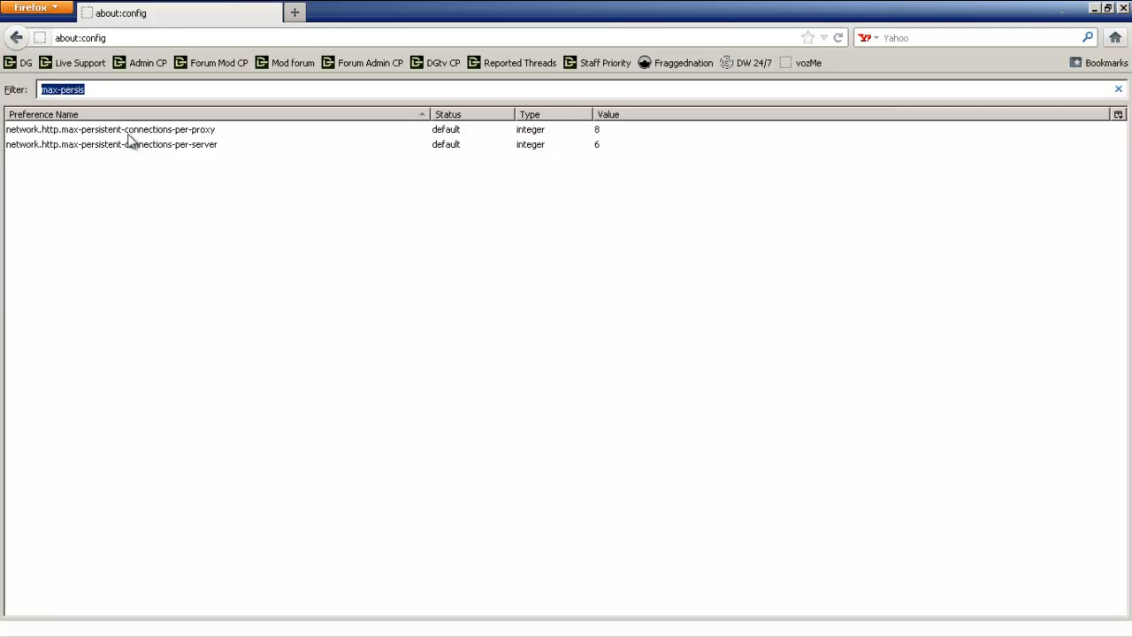
pyautogui.moveTo(609, 160)
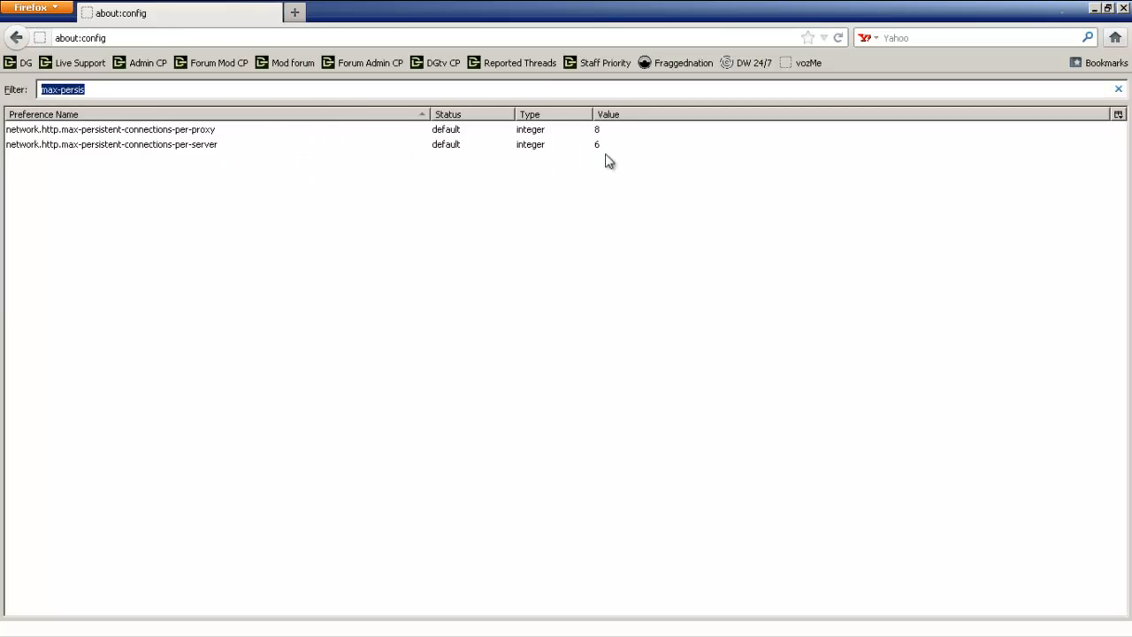
pyautogui.click(177, 145)
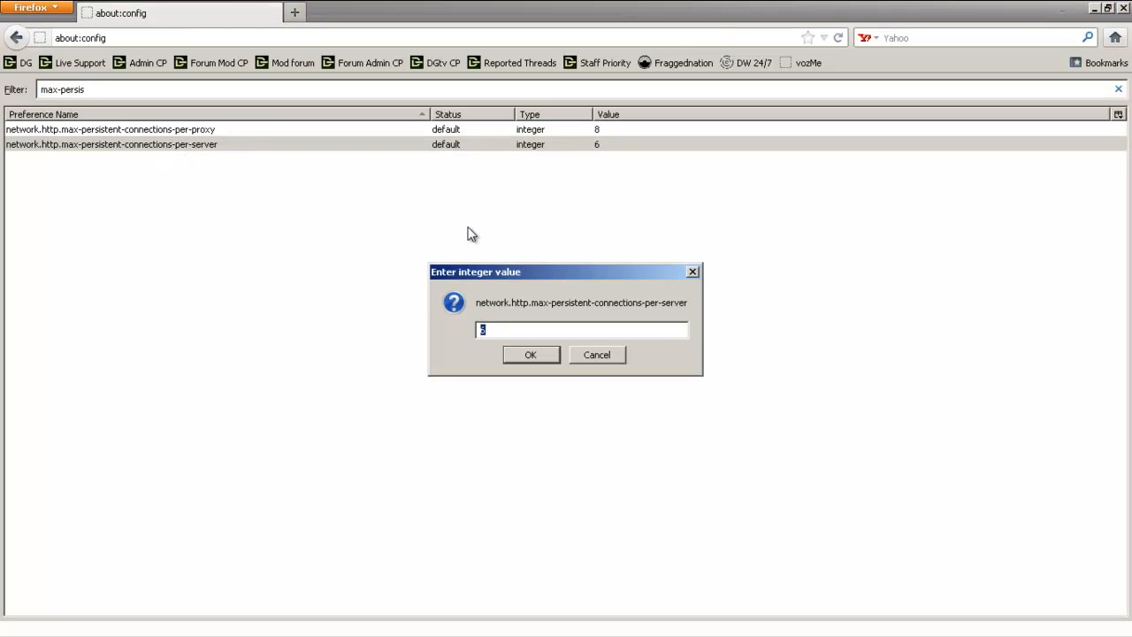
pyautogui.write('50')
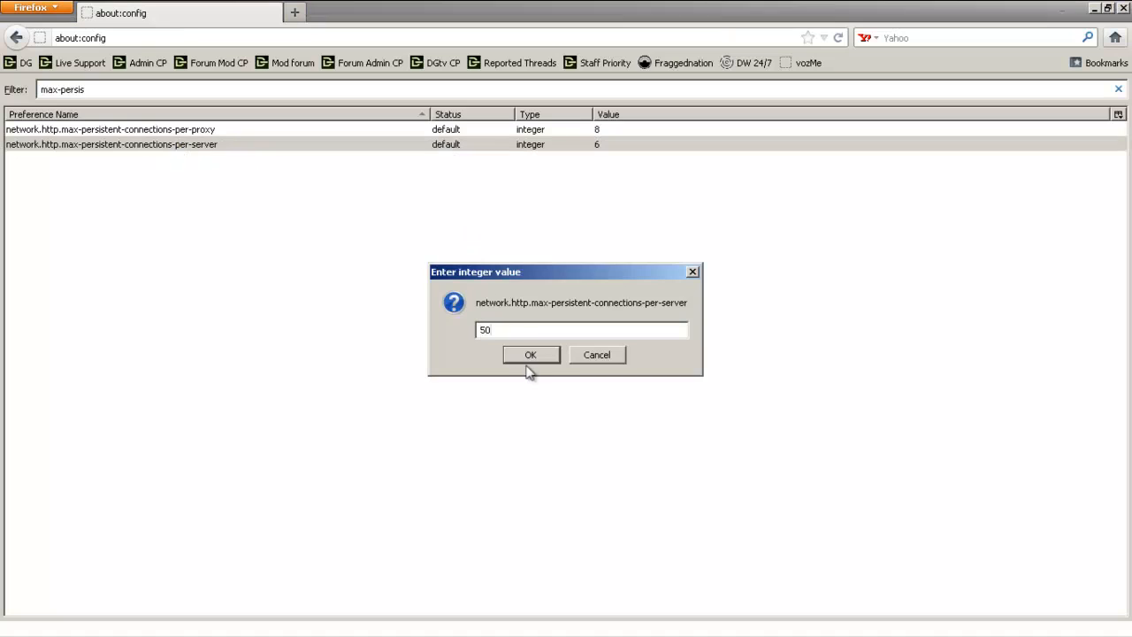
pyautogui.click(530, 354)
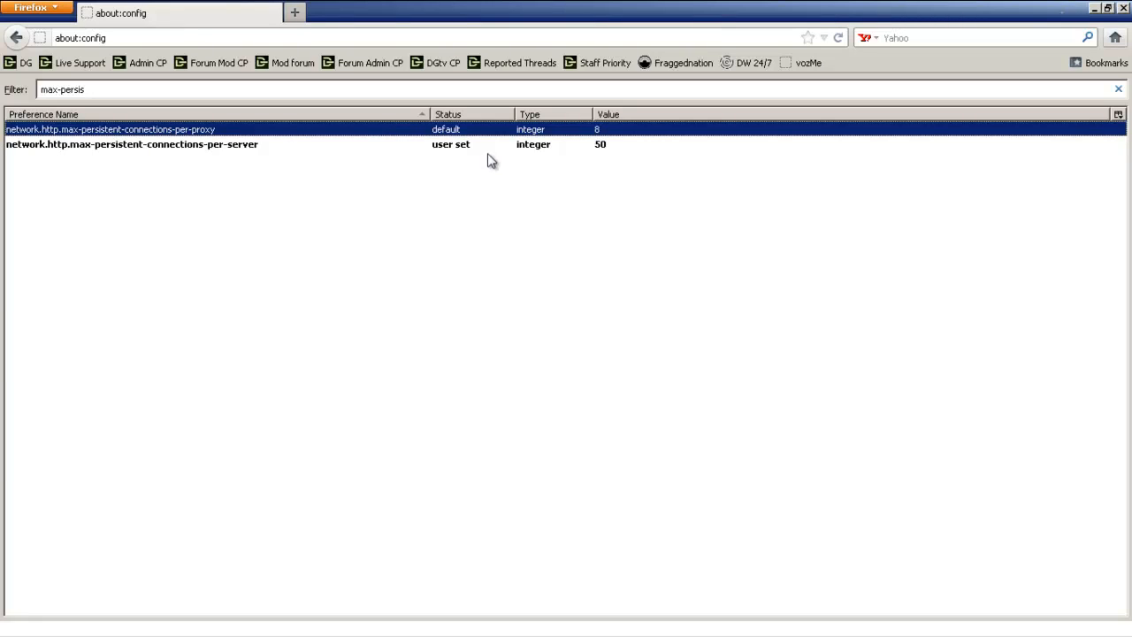
pyautogui.moveTo(181, 153)
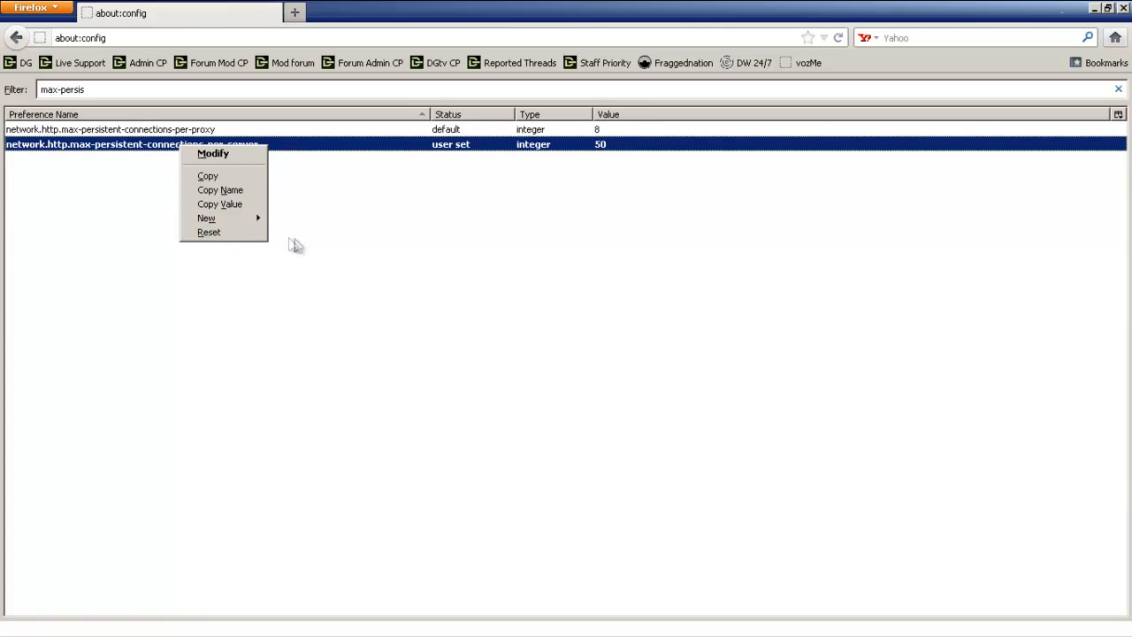
pyautogui.click(448, 238)
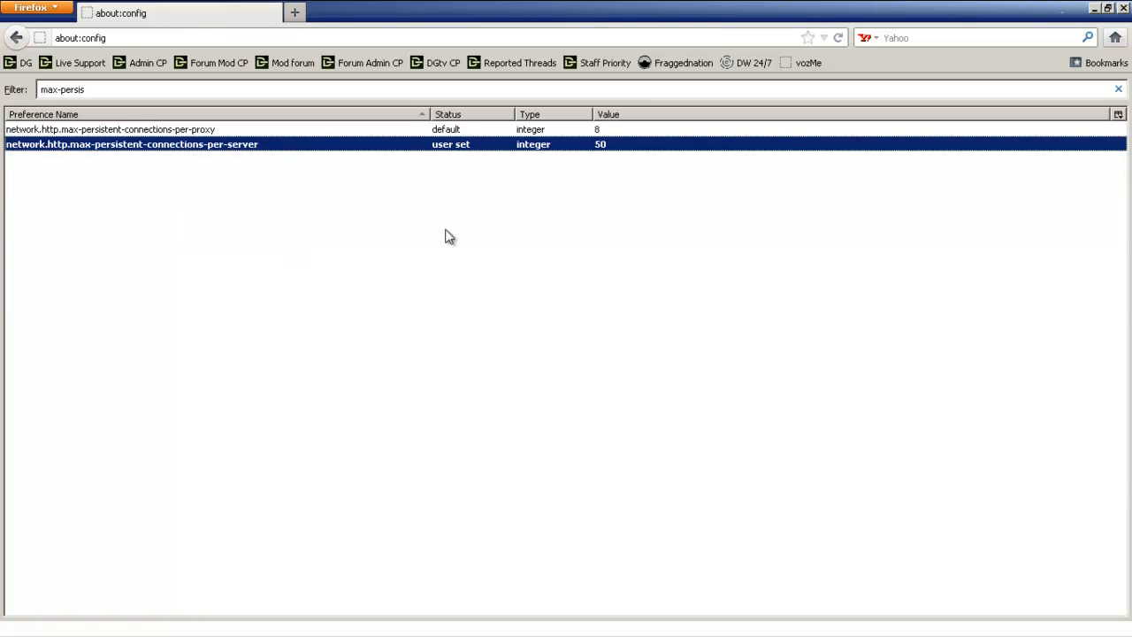
pyautogui.moveTo(257, 157)
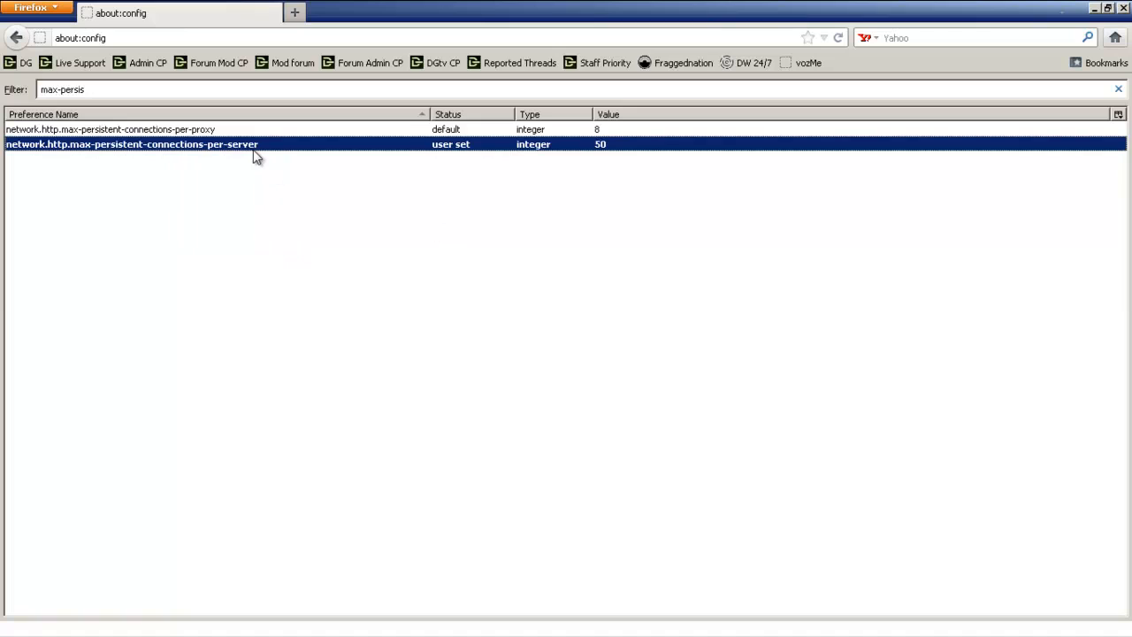
pyautogui.rightClick(257, 157)
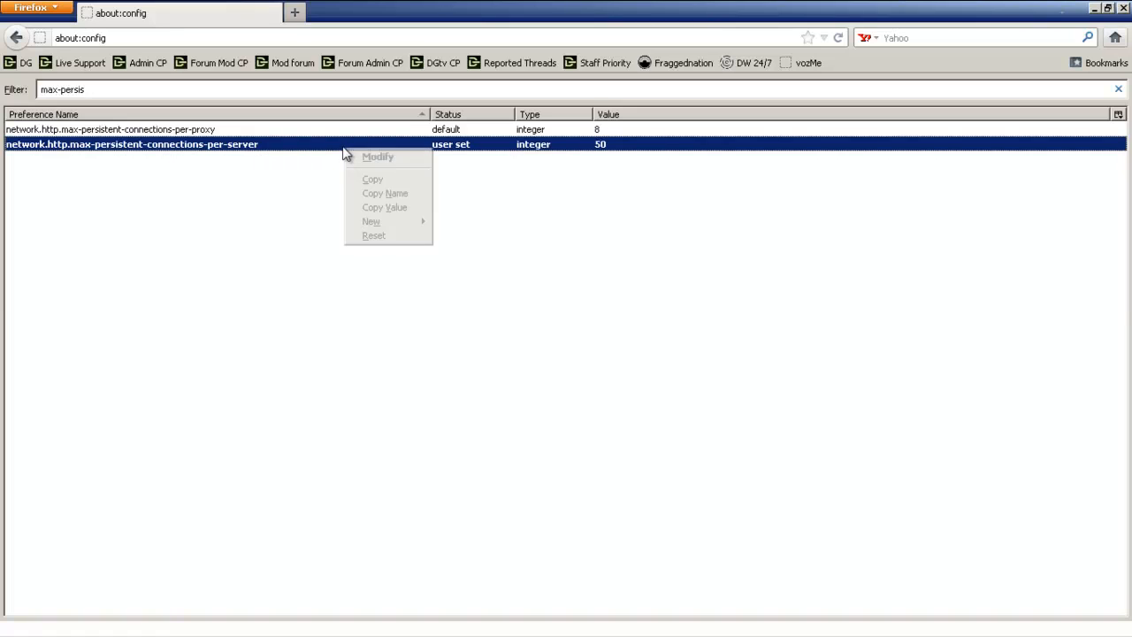
pyautogui.click(446, 288)
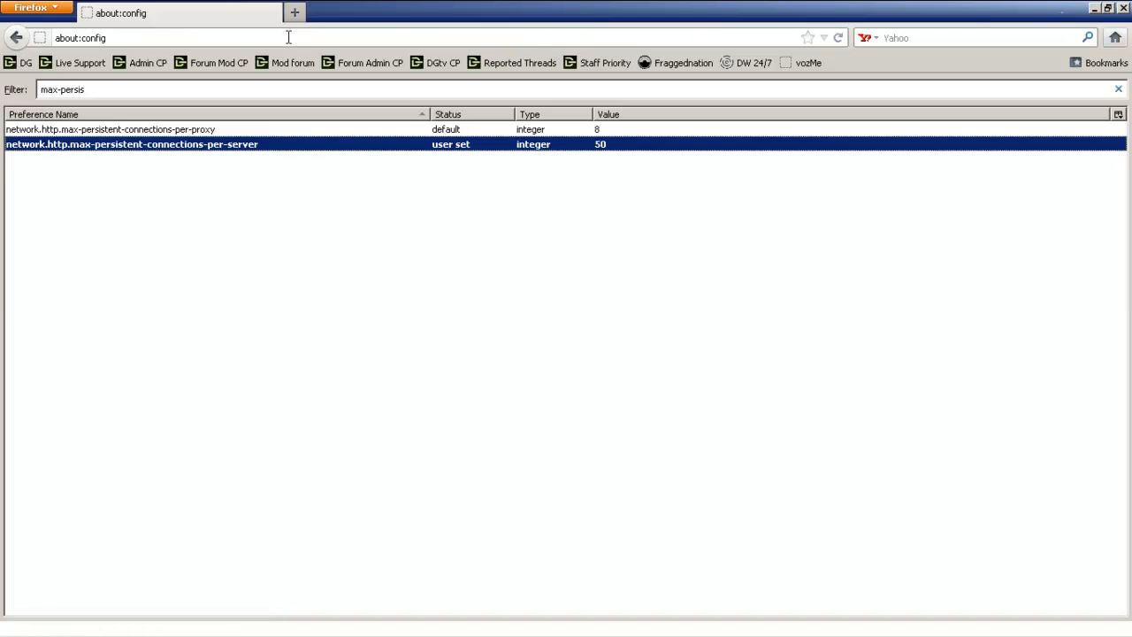
pyautogui.moveTo(290, 35)
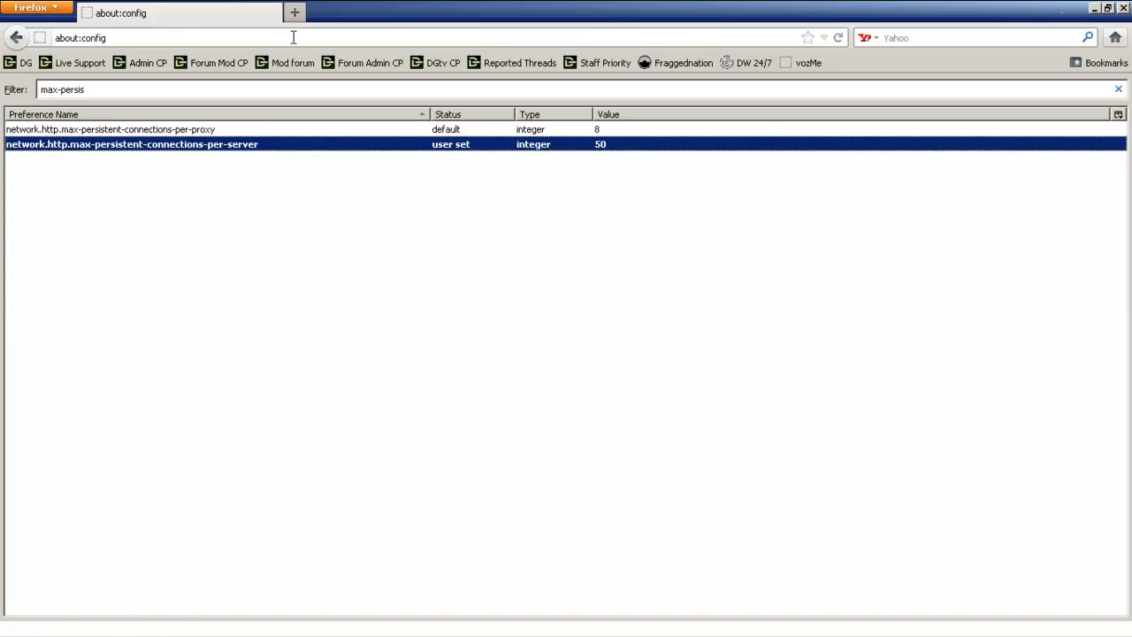
pyautogui.moveTo(237, 14)
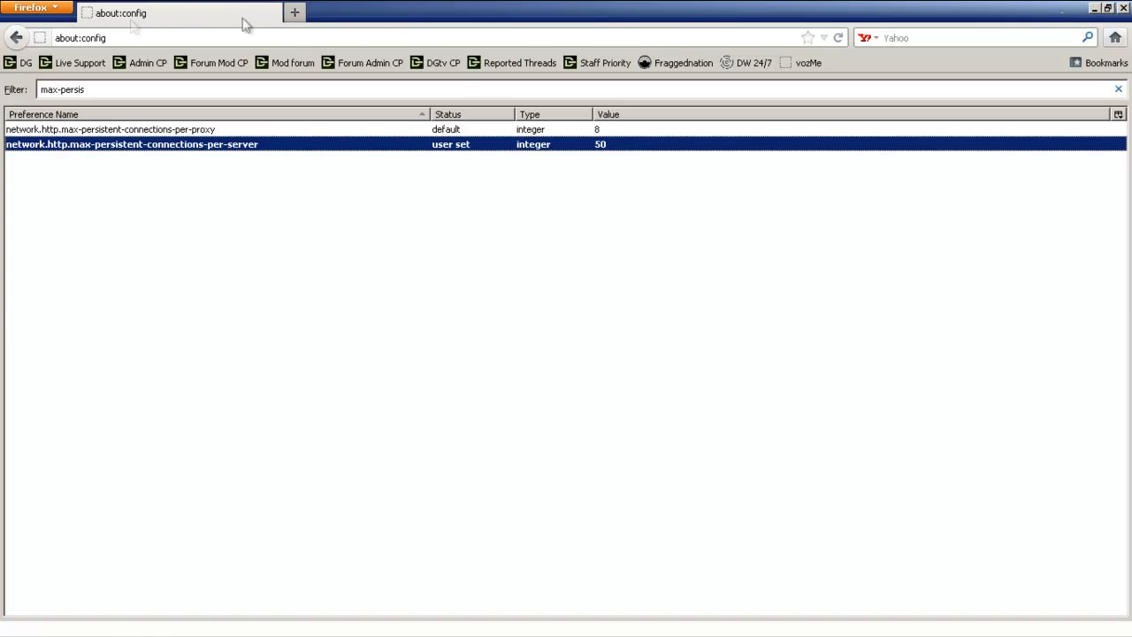
# Clear recent history for time range Everything via History > Clear Recent History.
pyautogui.click(32, 7)
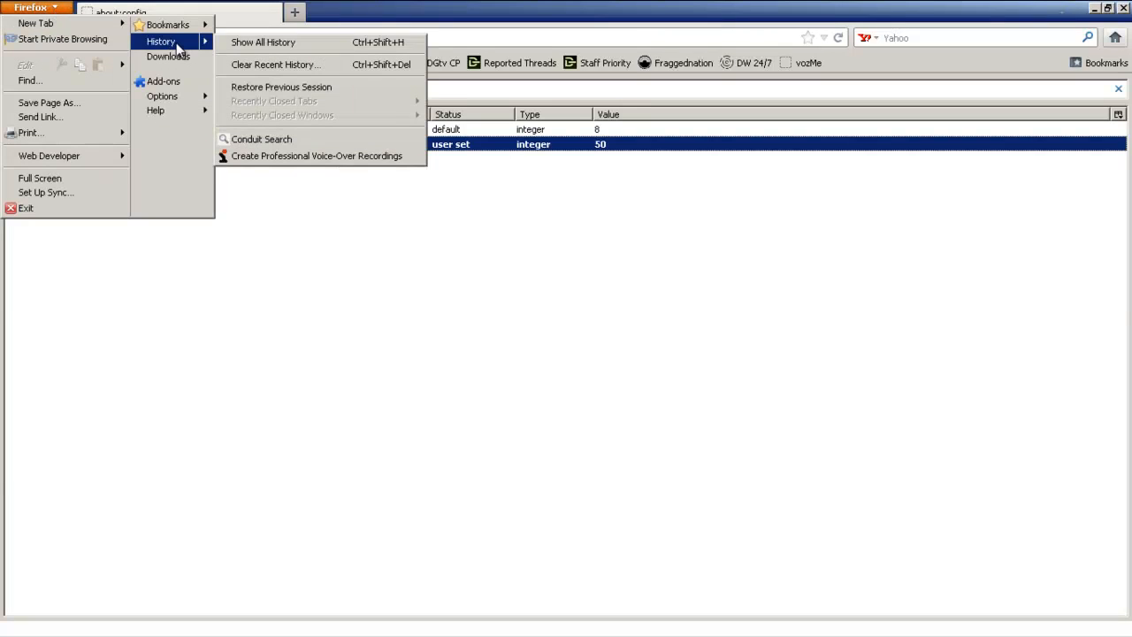
pyautogui.moveTo(276, 69)
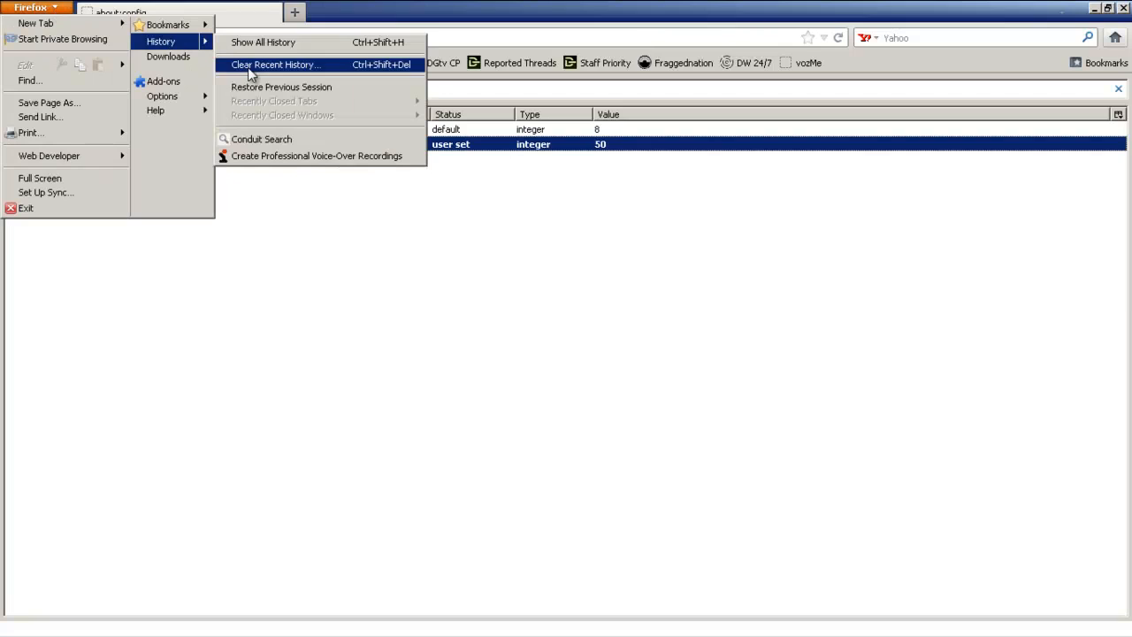
pyautogui.click(276, 65)
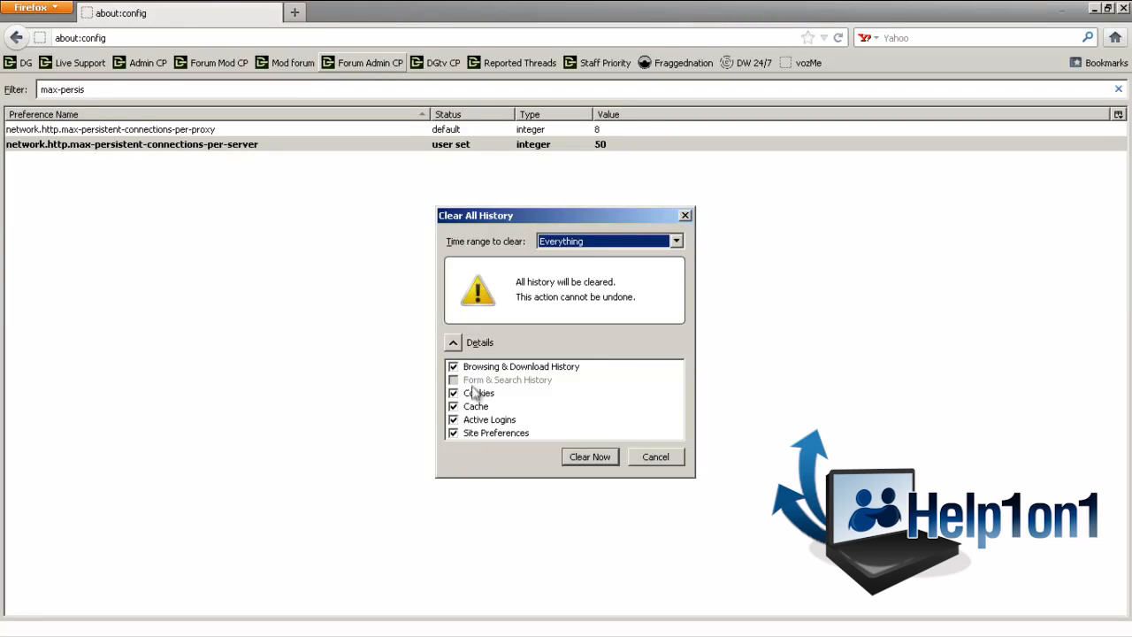
pyautogui.moveTo(548, 390)
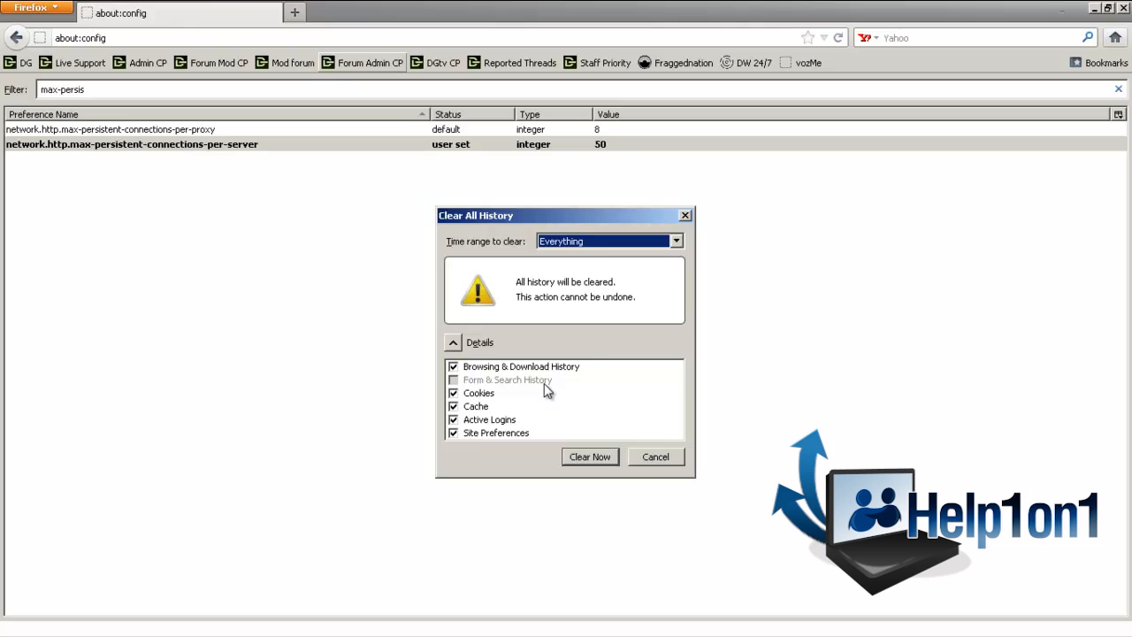
pyautogui.moveTo(587, 265)
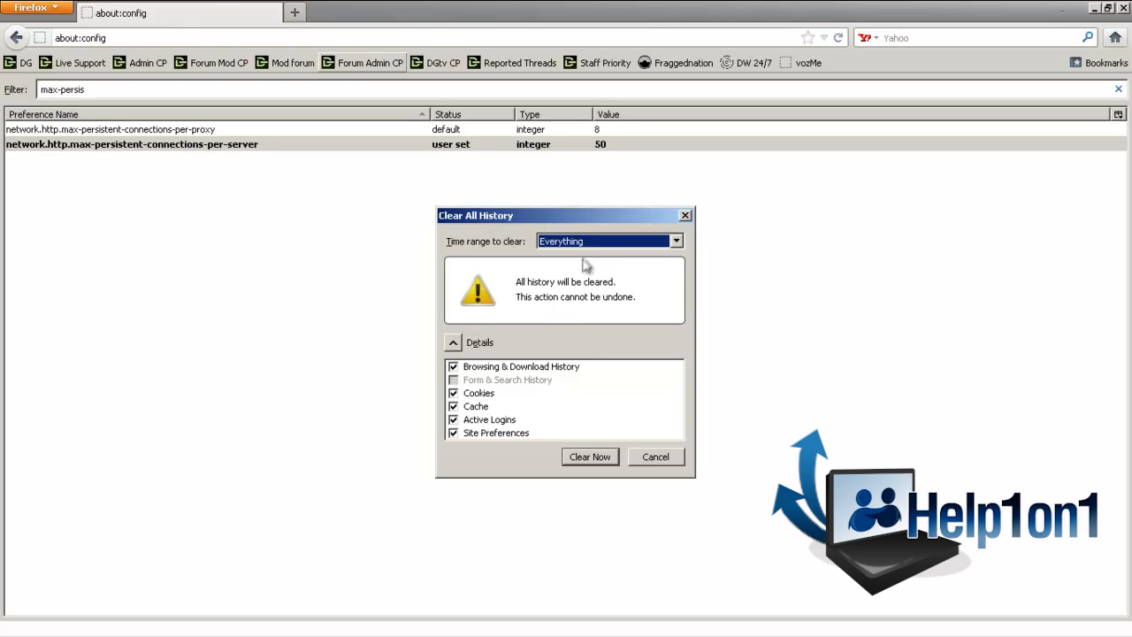
pyautogui.moveTo(476, 333)
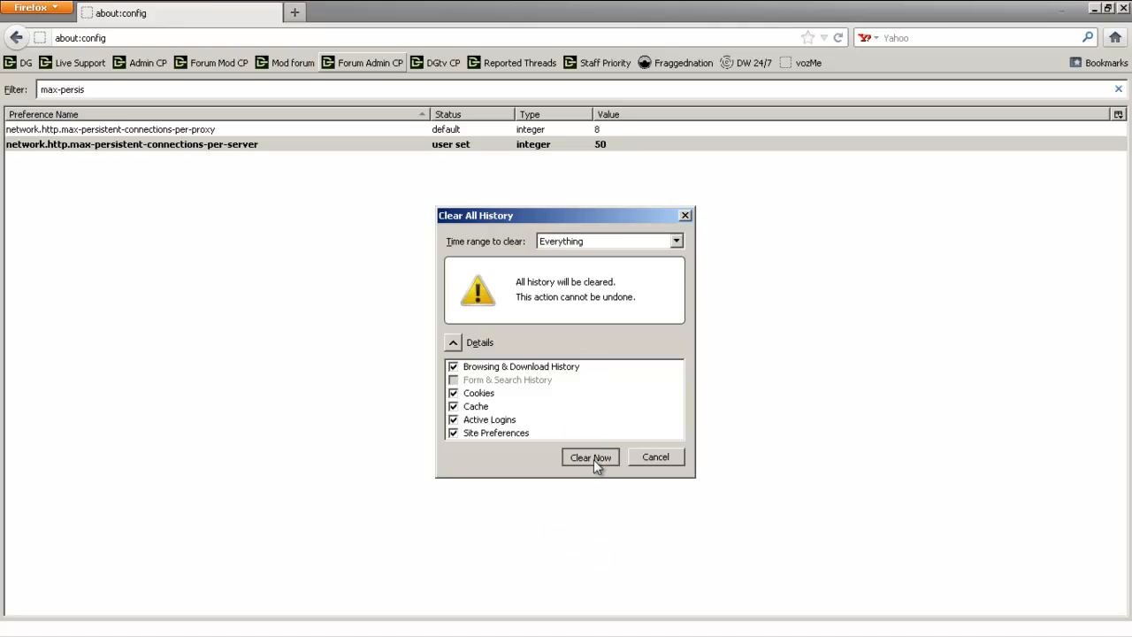
pyautogui.click(591, 456)
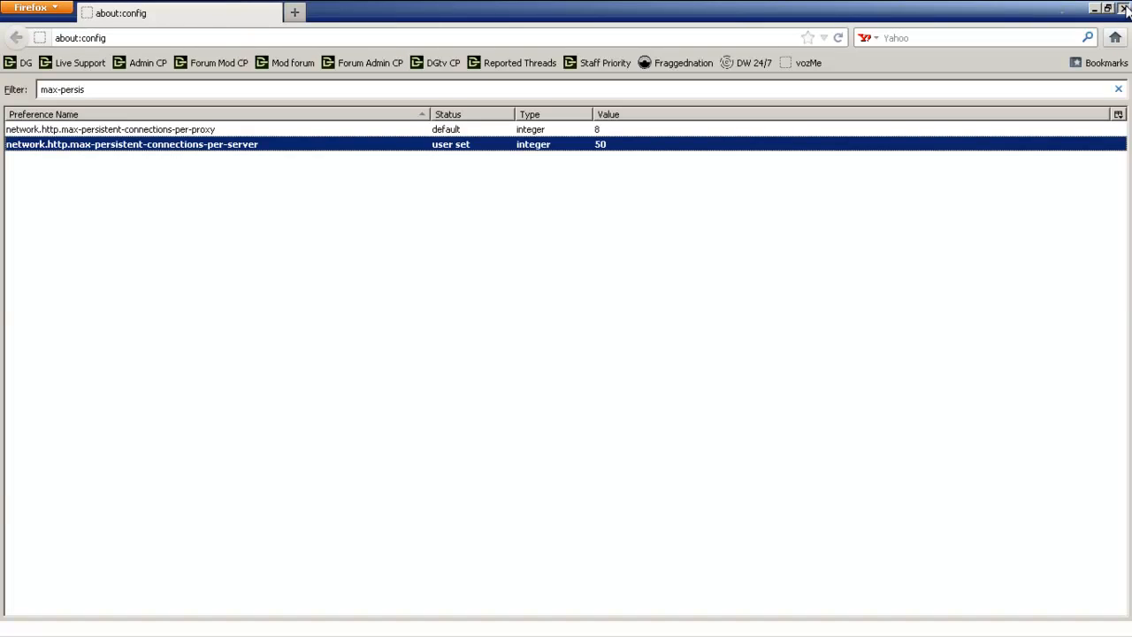
# Close Firefox and relaunch it from the desktop shortcut.
pyautogui.click(1125, 7)
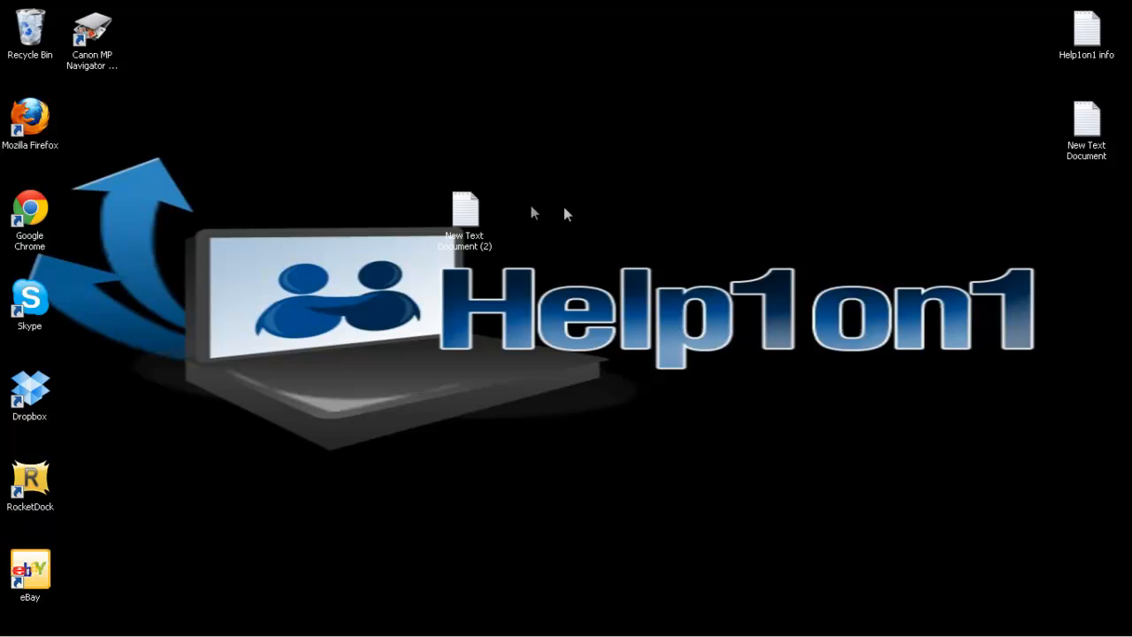
pyautogui.moveTo(138, 128)
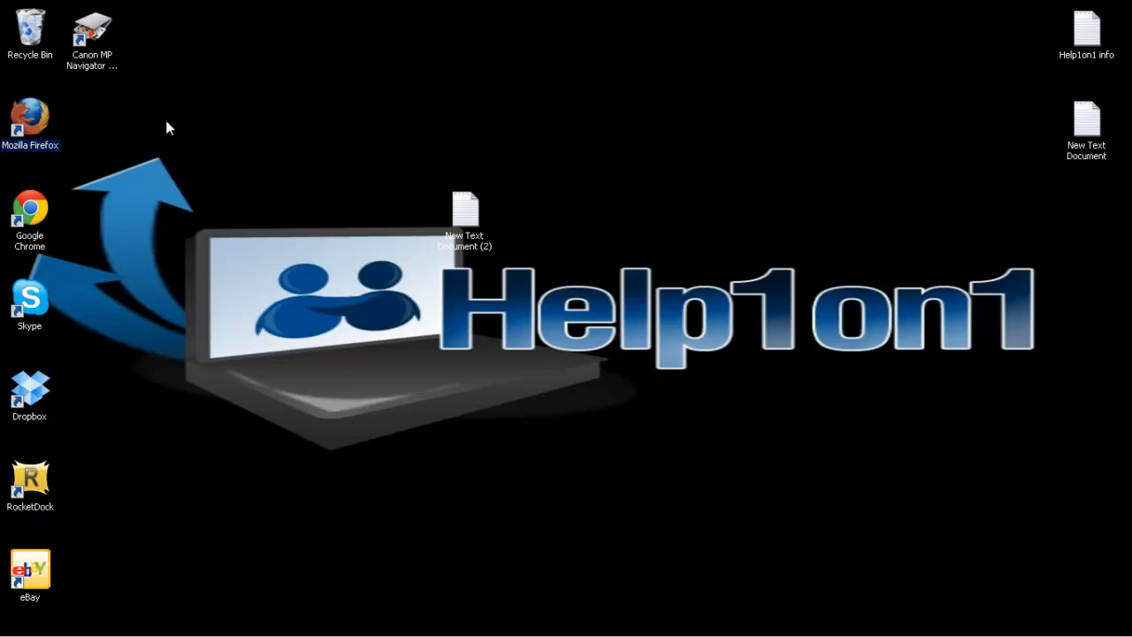
pyautogui.doubleClick(28, 117)
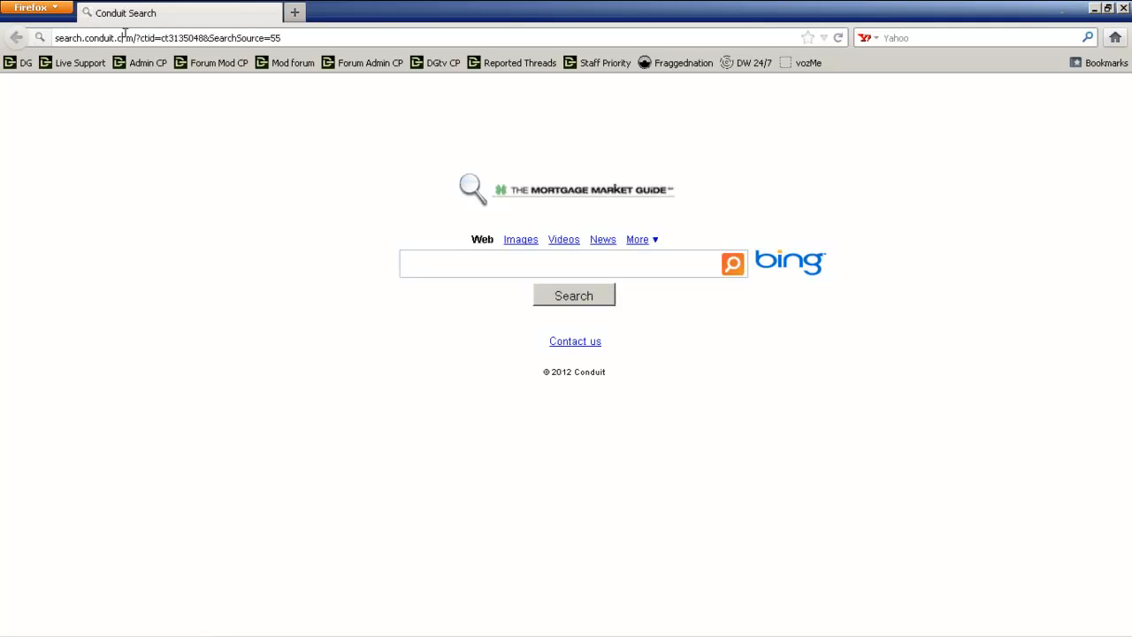
pyautogui.write('facebook.com')
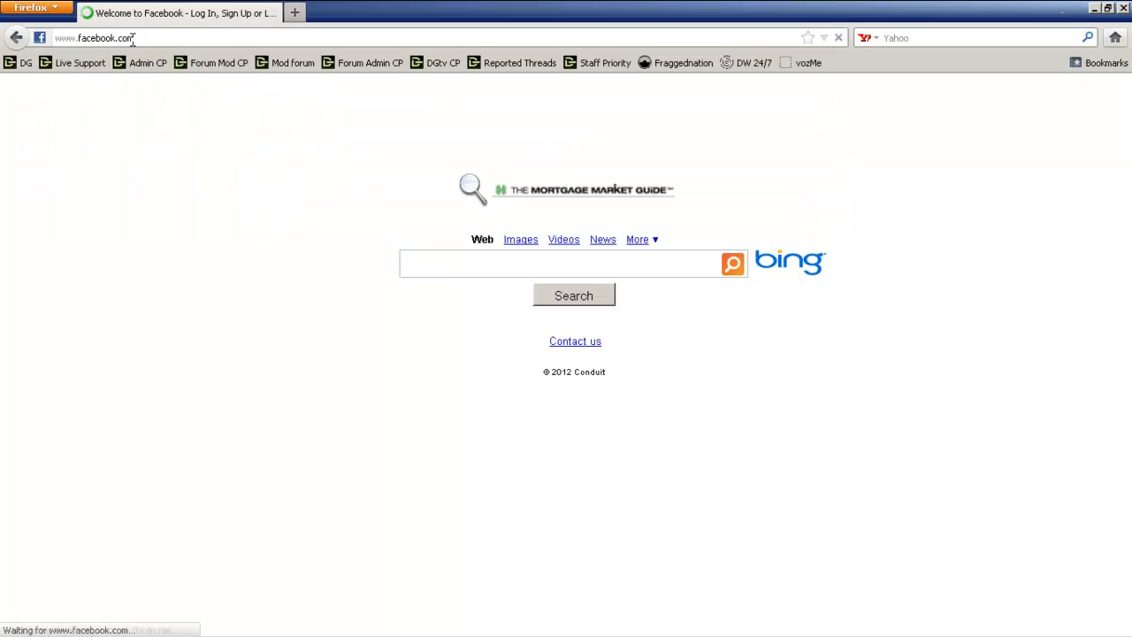
pyautogui.press('Return')
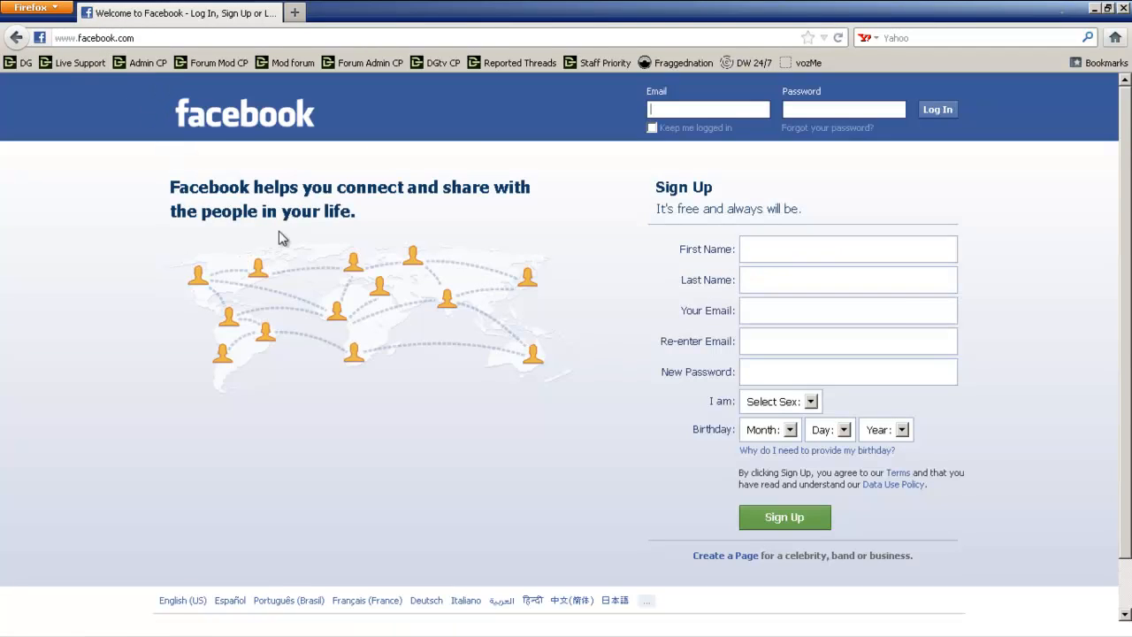